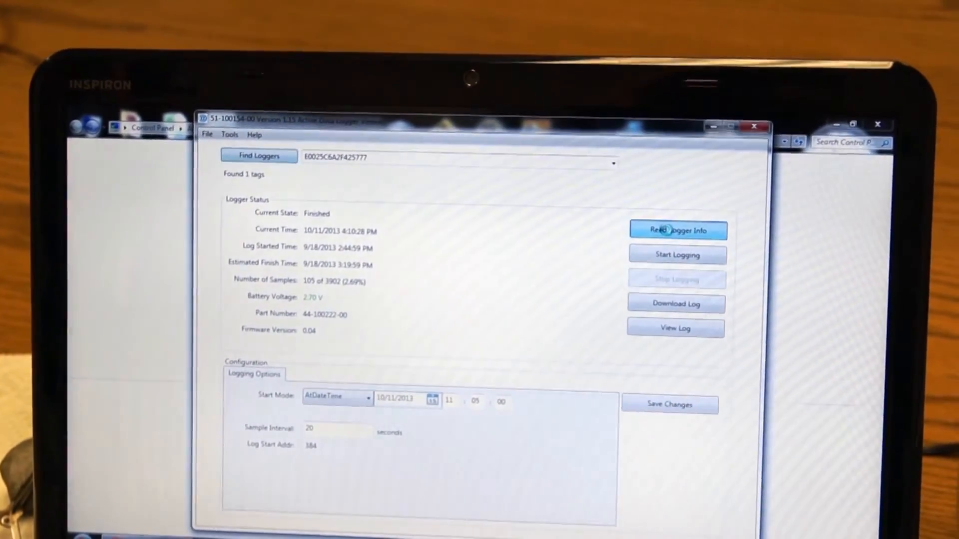
Step: Refresh the logger status with Read Logger Info, showing Finished at 105 of 3902 samples
left_click(677, 231)
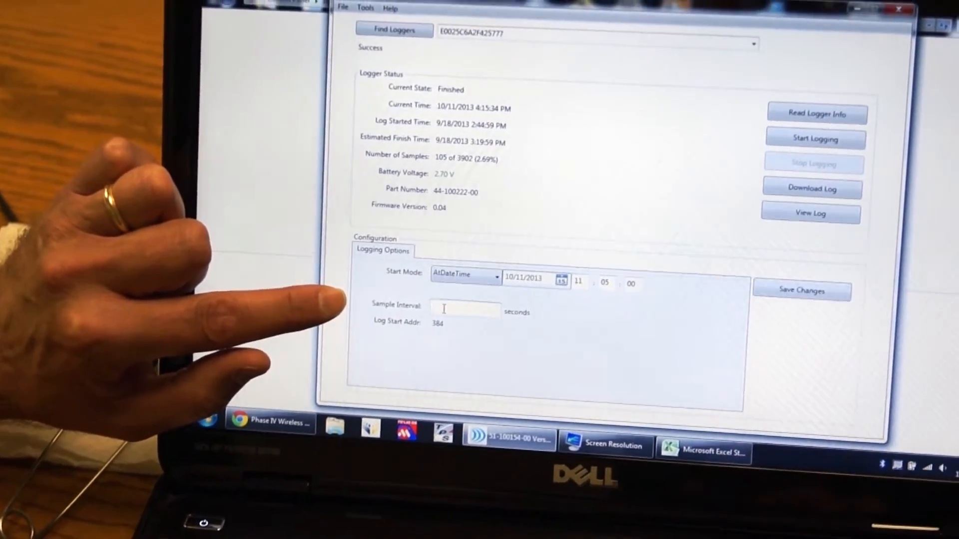
Step: Set a 1-second sample interval and Immediate start mode so logging begins now
type("1")
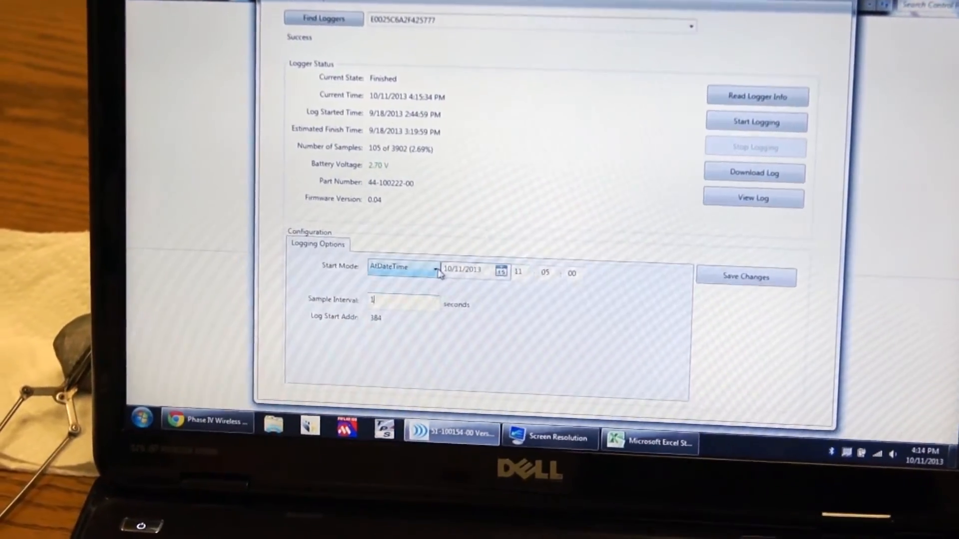
left_click(435, 271)
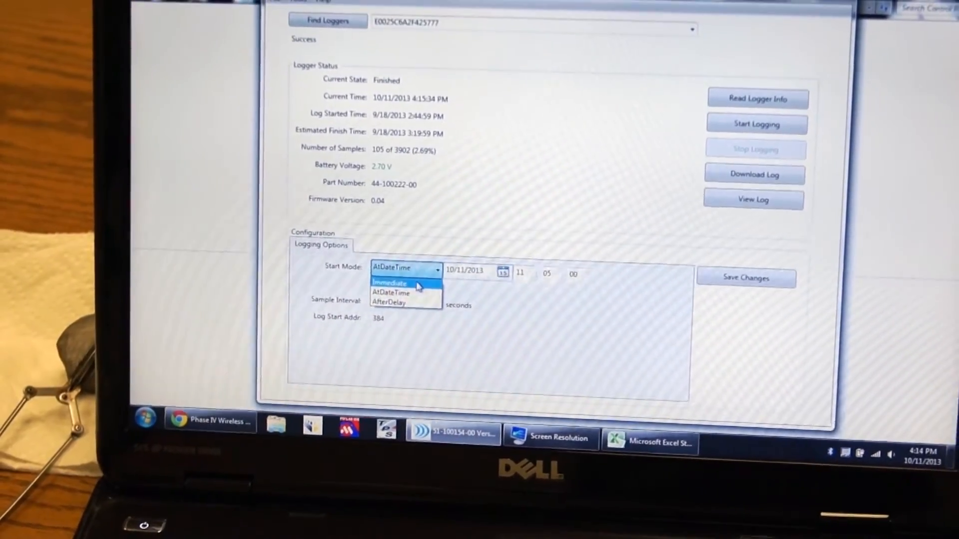
left_click(389, 283)
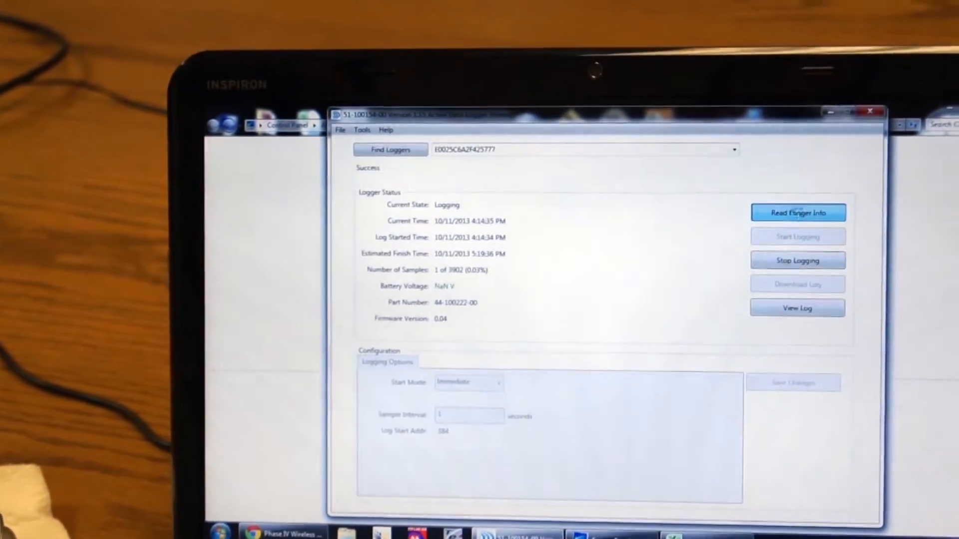
Step: Refresh the status while recording, now showing 183 of 3902 samples
left_click(750, 189)
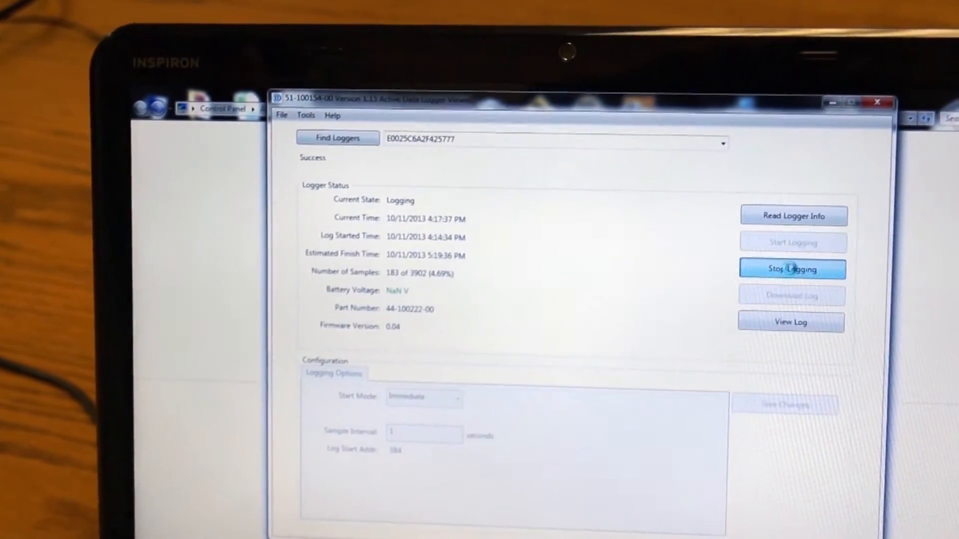
Step: Stop logging, leaving the logger Finished at 194 of 3902 samples
left_click(792, 268)
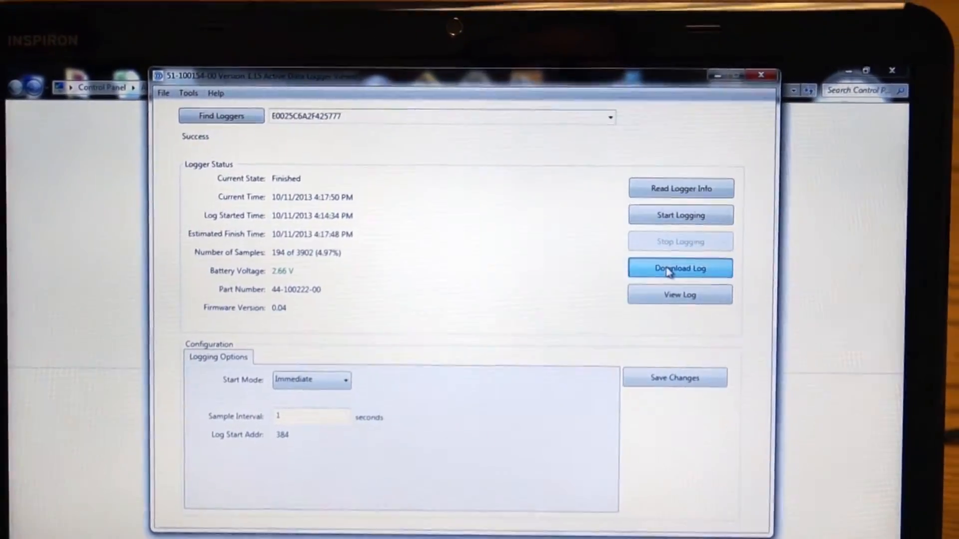
Step: Download the log and save it as an XML file in the Micro-T Downloads folder
left_click(679, 268)
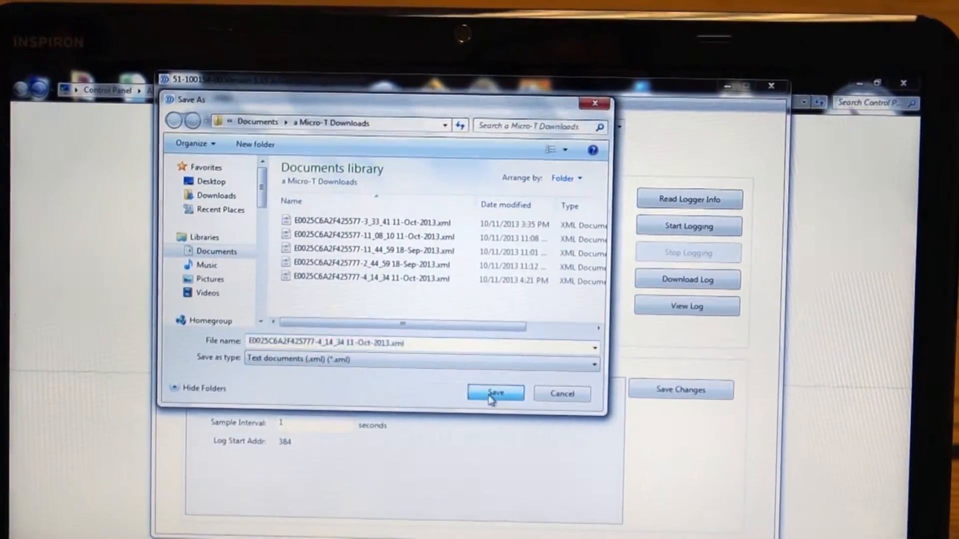
left_click(496, 392)
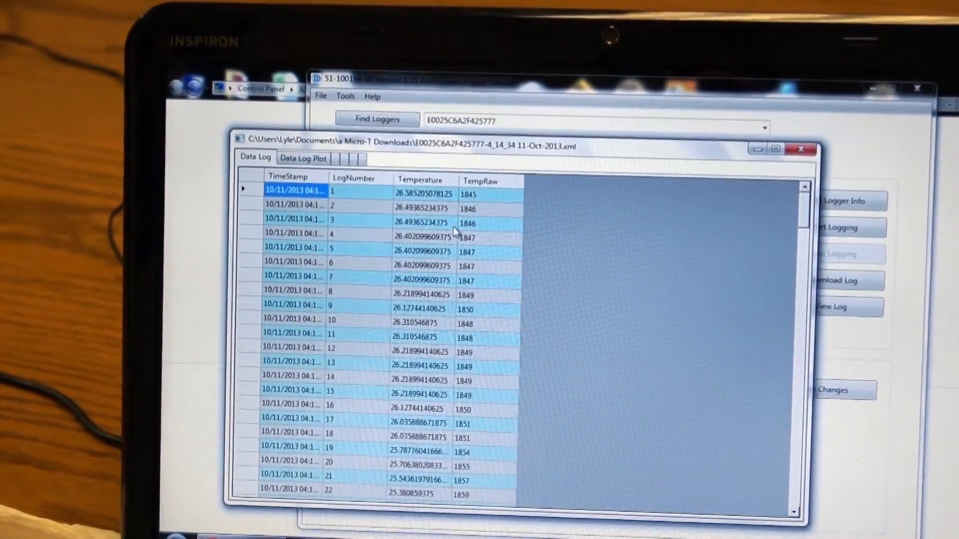
Step: View the saved log's temperature plot, then return to its table of readings
left_click(301, 158)
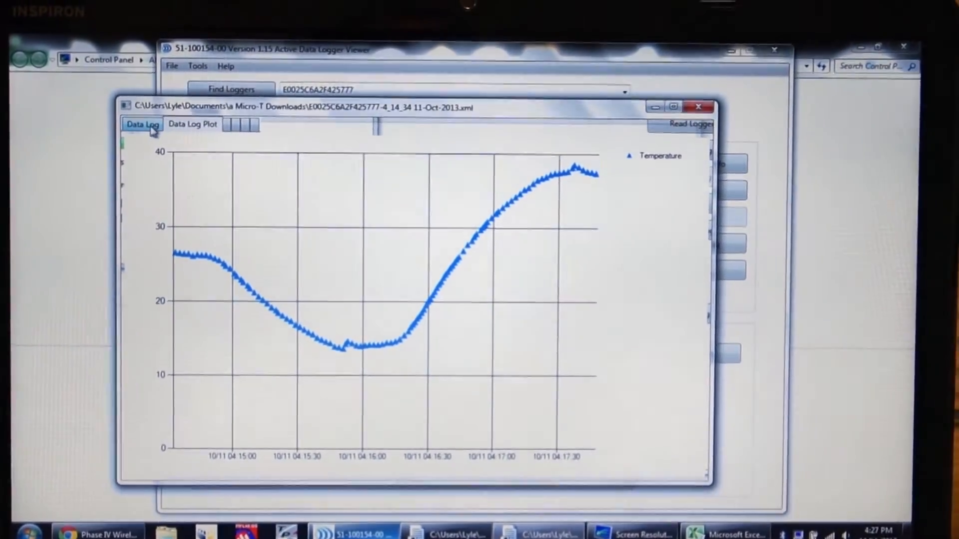
left_click(141, 124)
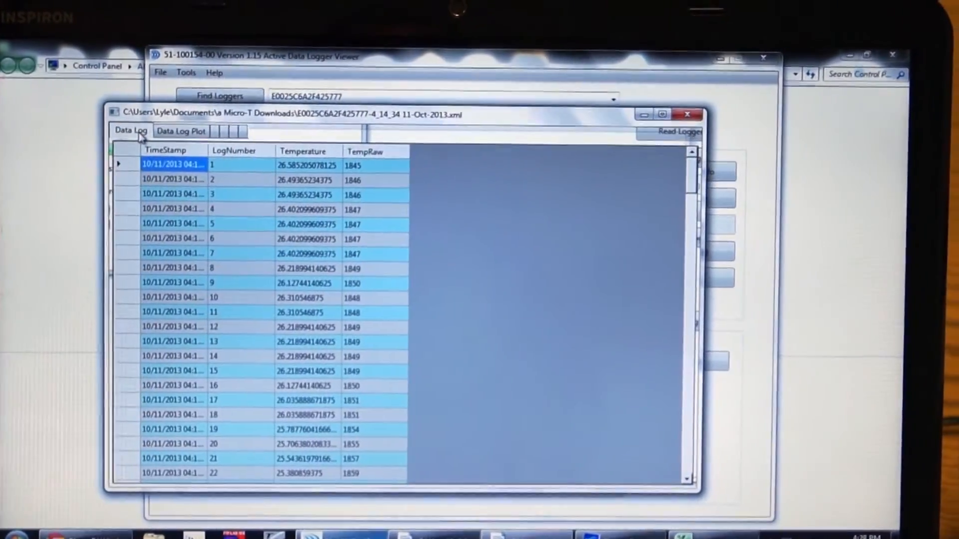